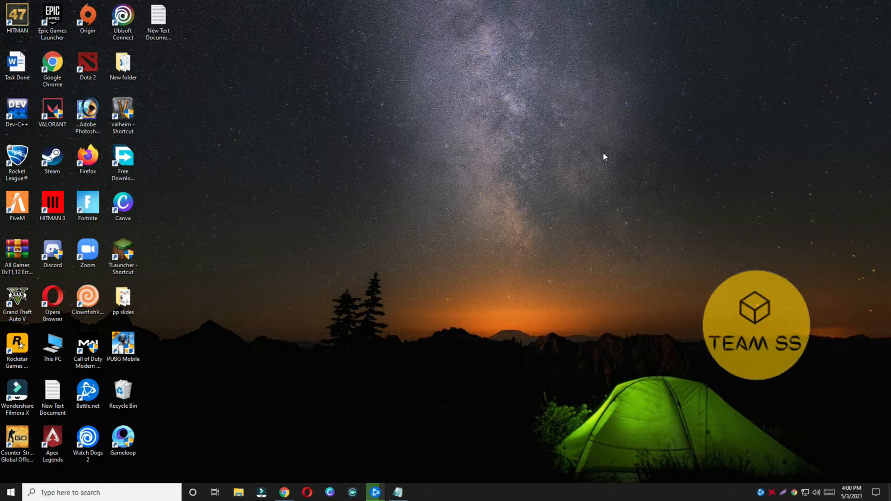
{"action": "mouse_move", "coordinate": [759, 5]}
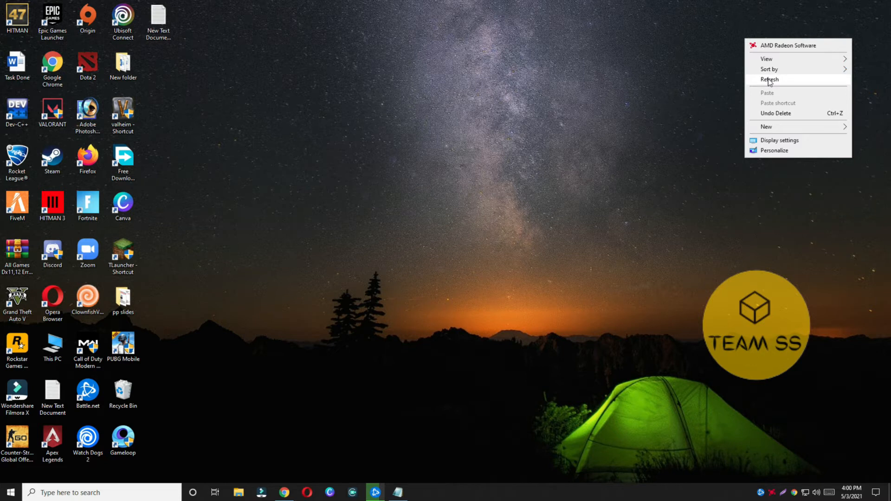
- Search 'chrom' from Start and bring up the context menu of the Google Chrome result
{"action": "left_click", "coordinate": [770, 79]}
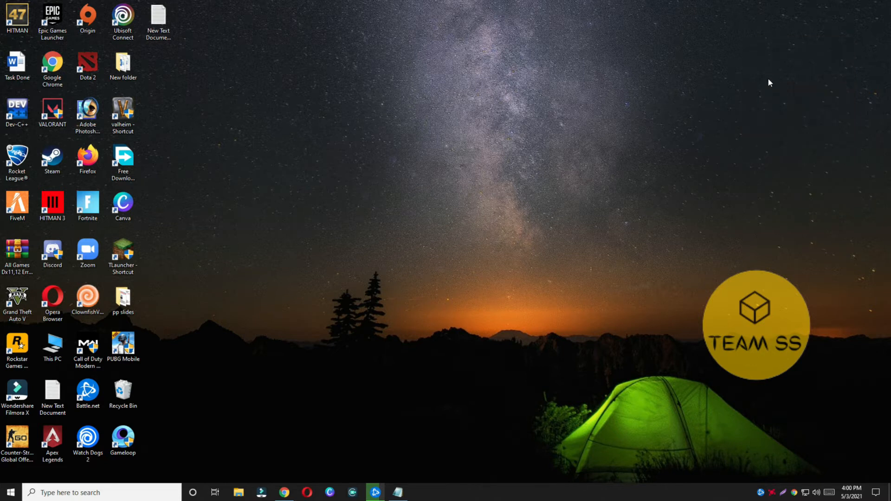
{"action": "mouse_move", "coordinate": [756, 47]}
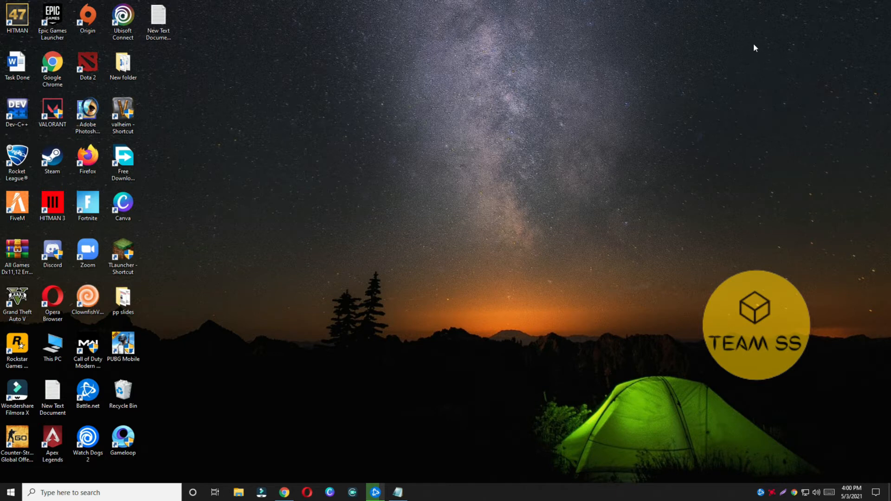
{"action": "mouse_move", "coordinate": [710, 110]}
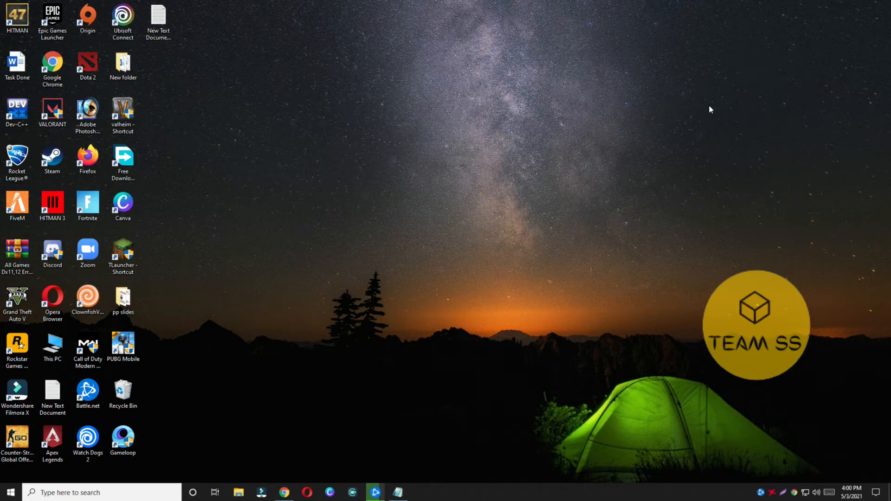
{"action": "mouse_move", "coordinate": [437, 109]}
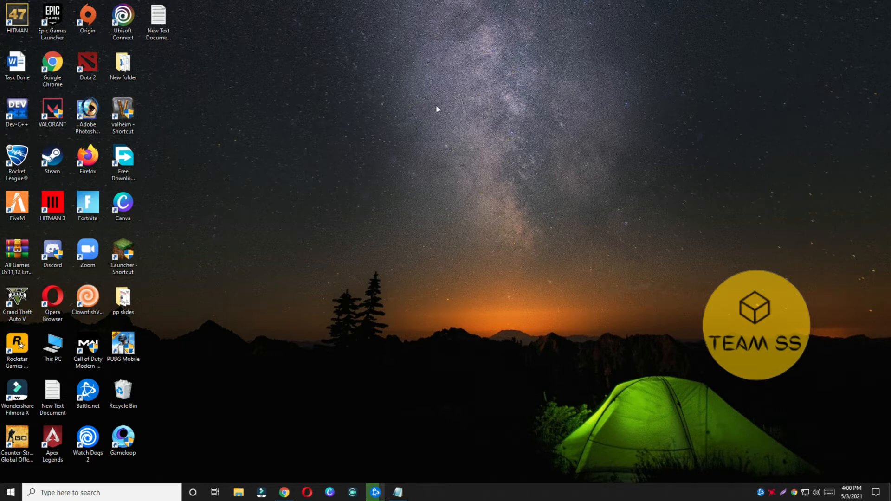
{"action": "left_click", "coordinate": [52, 64]}
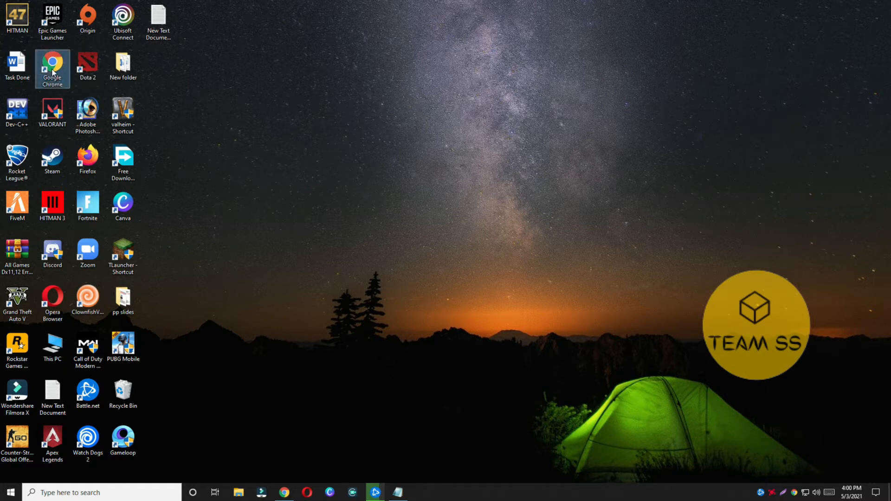
{"action": "right_click", "coordinate": [52, 67]}
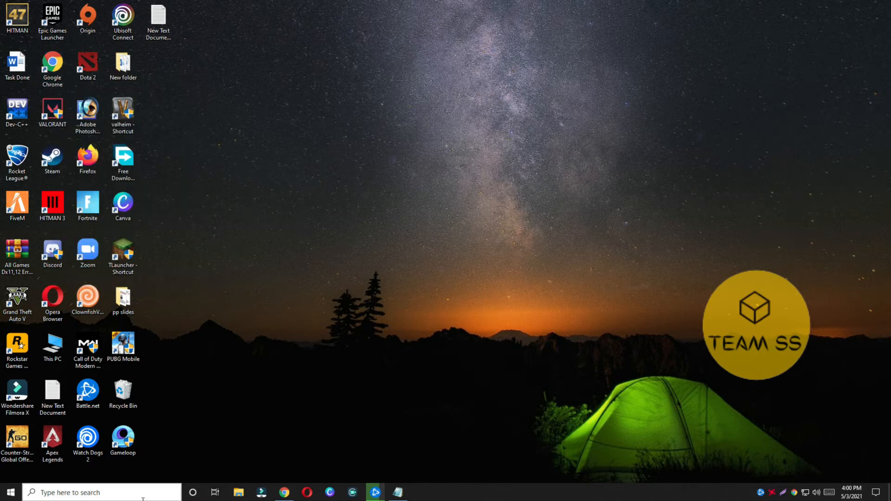
{"action": "type", "text": "chrome"}
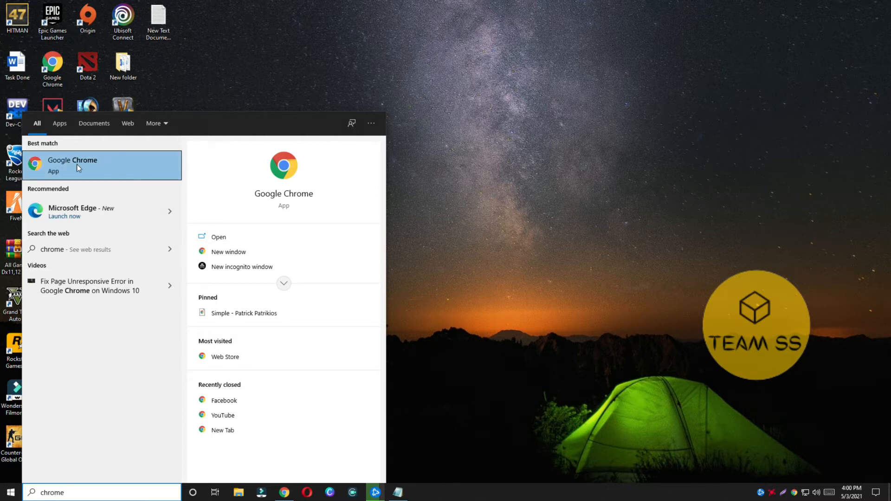
{"action": "right_click", "coordinate": [99, 164]}
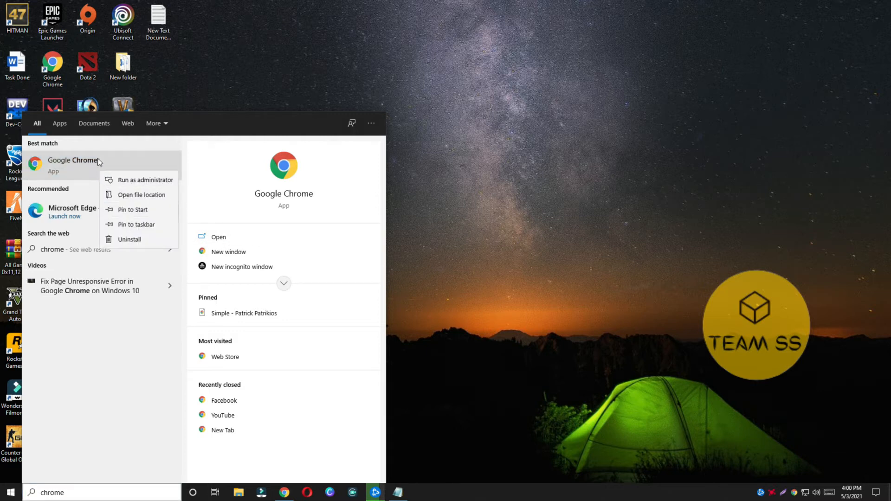
{"action": "mouse_move", "coordinate": [402, 161]}
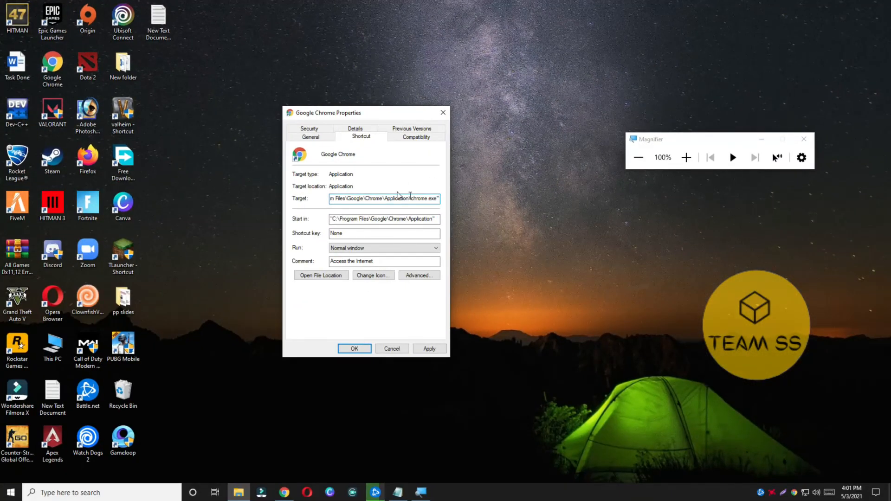
- Apply the Target change, grant administrator permission via Continue, and confirm with OK
{"action": "left_click", "coordinate": [354, 349]}
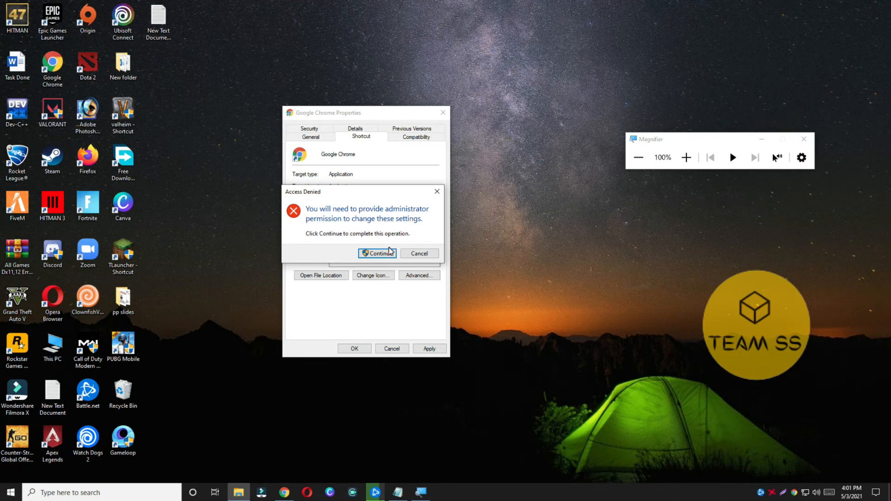
{"action": "left_click", "coordinate": [377, 253]}
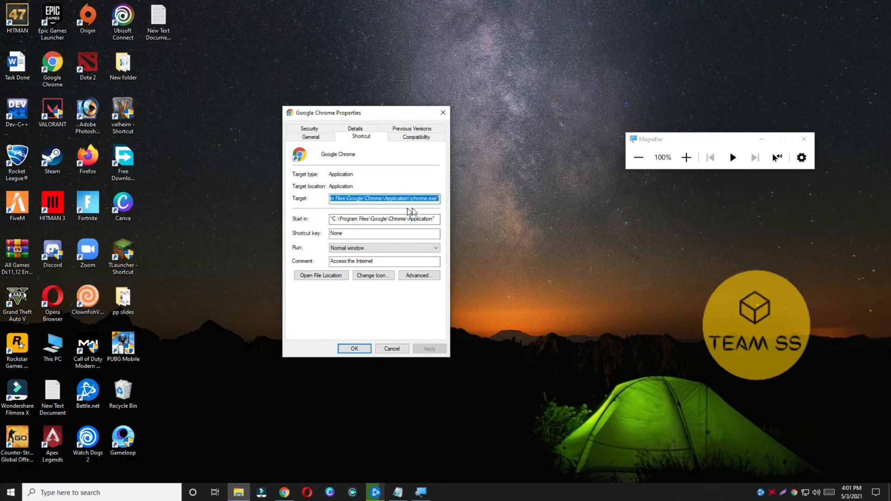
{"action": "left_click", "coordinate": [391, 349]}
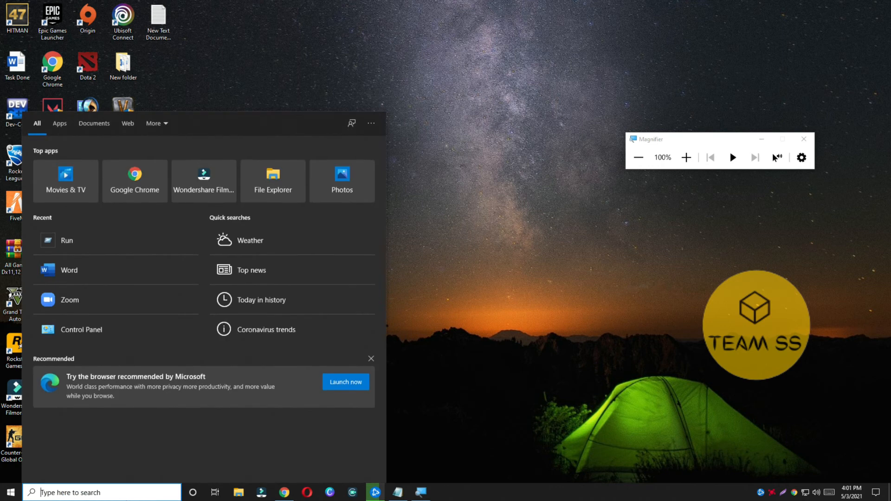
- Search '%temp%' and open the Temp folder from the results
{"action": "type", "text": "%temp%"}
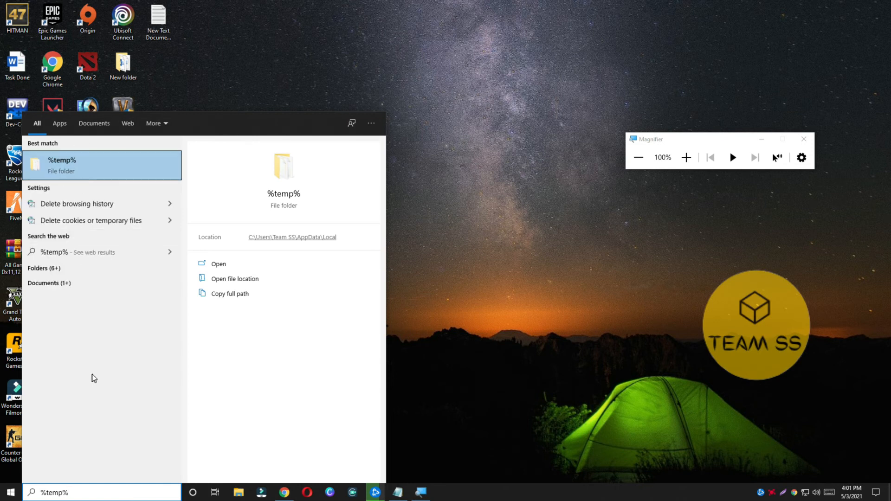
{"action": "left_click", "coordinate": [219, 264]}
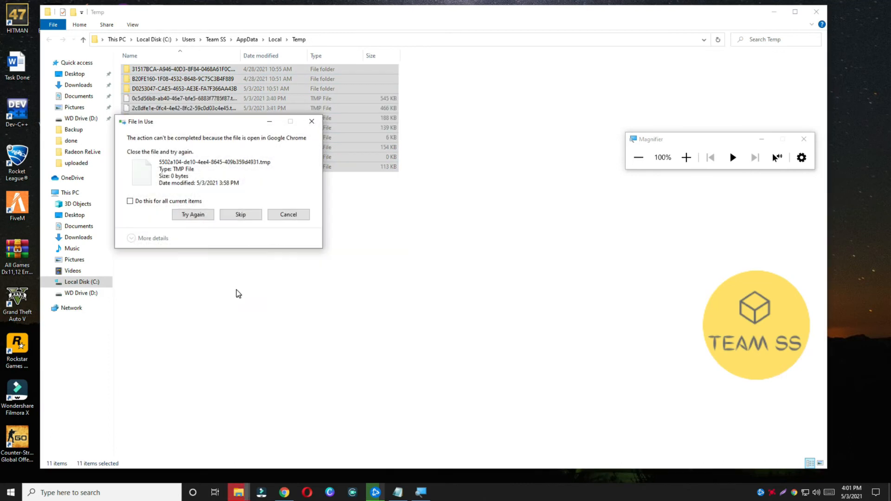
- Skip the files still in use by Chrome so the remaining temporary files are deleted
{"action": "left_click", "coordinate": [240, 215]}
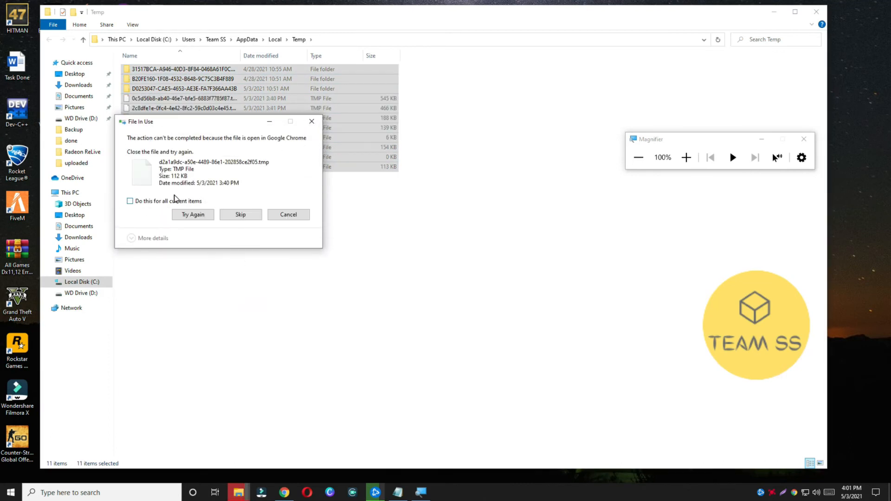
{"action": "left_click", "coordinate": [239, 214]}
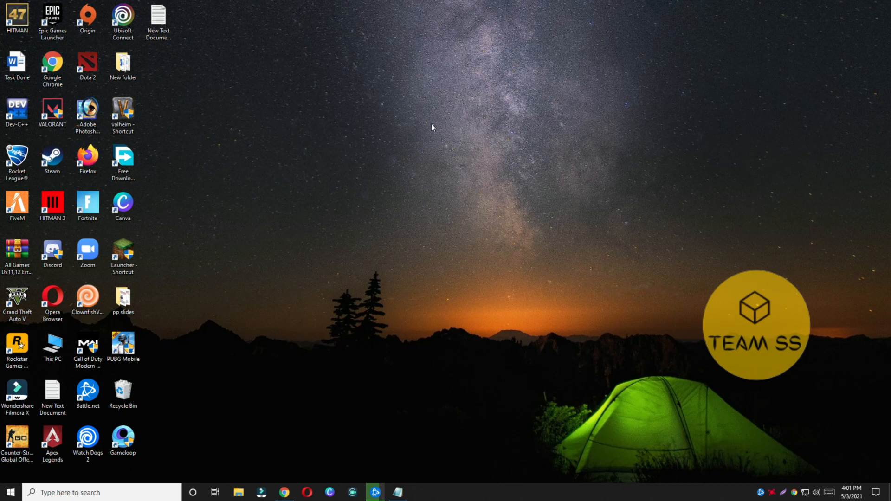
{"action": "mouse_move", "coordinate": [533, 190]}
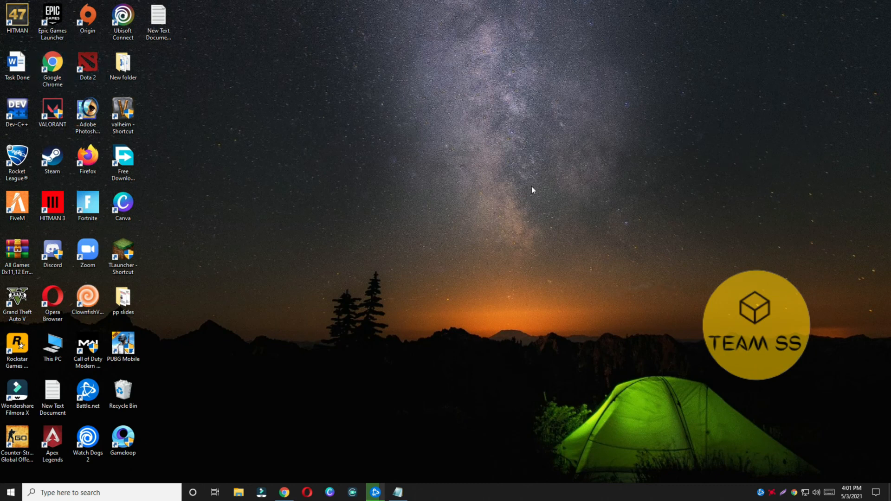